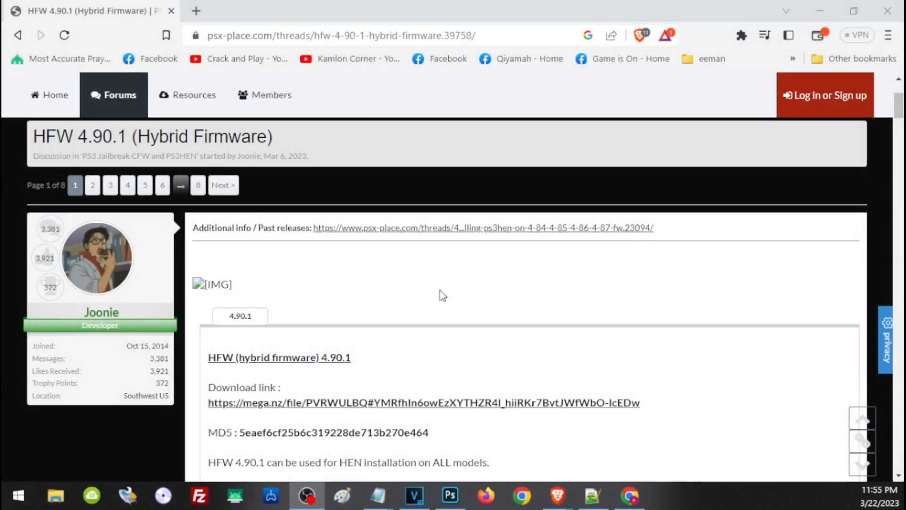
Check that the PS4EX (D:) drive is FAT32, then open it to list its 33 items.
{"action": "scroll", "scroll_direction": "down", "scroll_amount": 3}
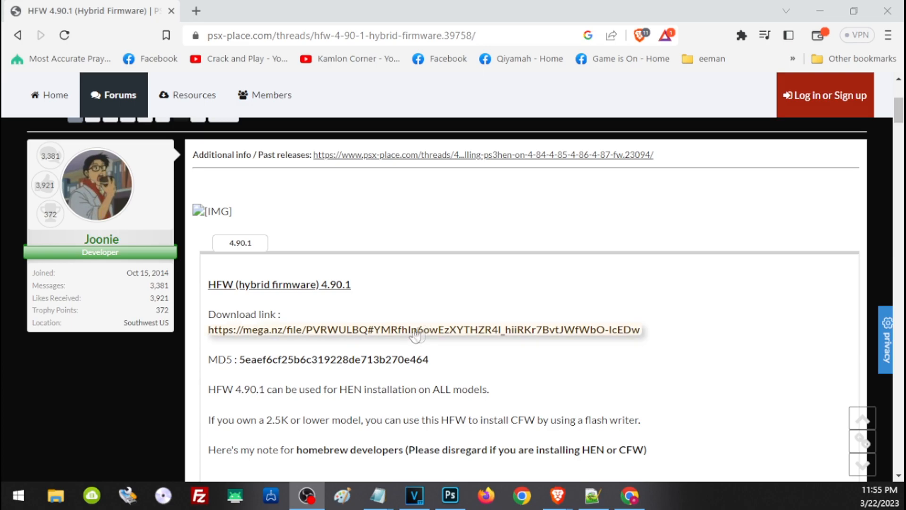
{"action": "left_click", "coordinate": [56, 496]}
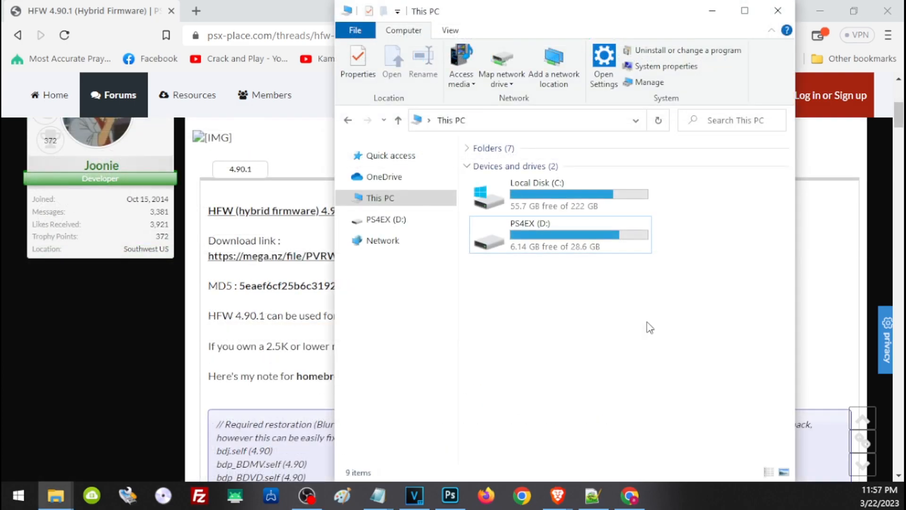
{"action": "left_click", "coordinate": [553, 230]}
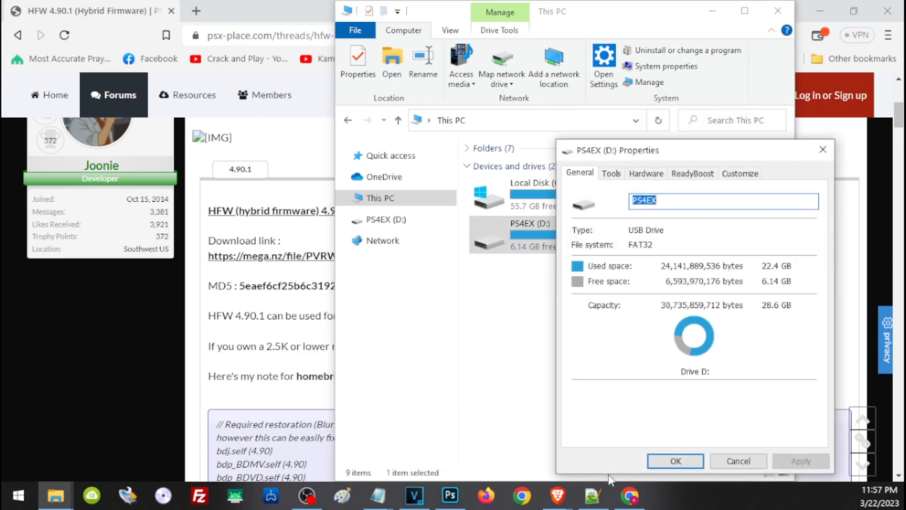
{"action": "mouse_move", "coordinate": [665, 252]}
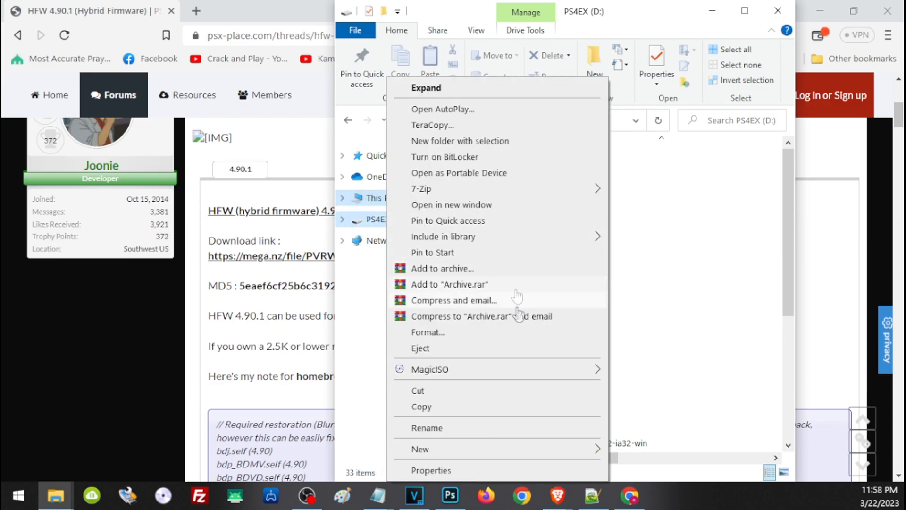
{"action": "left_click", "coordinate": [428, 332]}
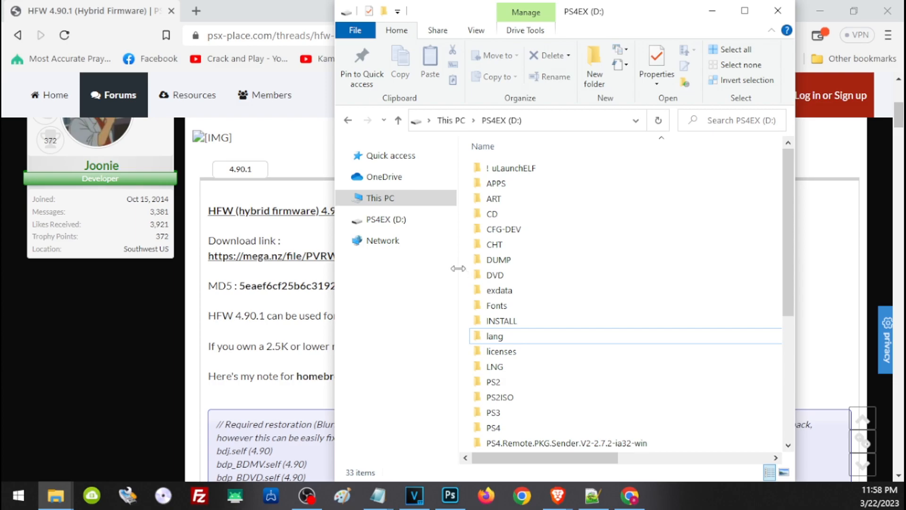
{"action": "mouse_move", "coordinate": [452, 269]}
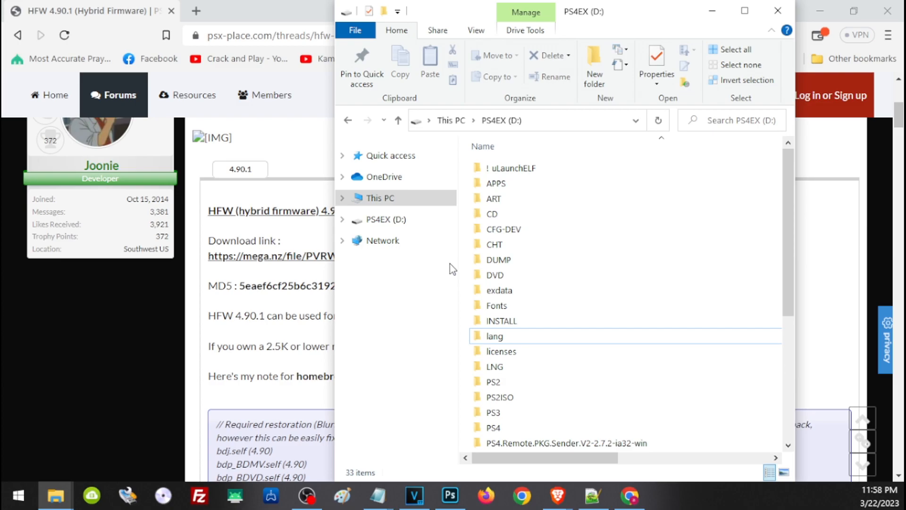
{"action": "mouse_move", "coordinate": [490, 274]}
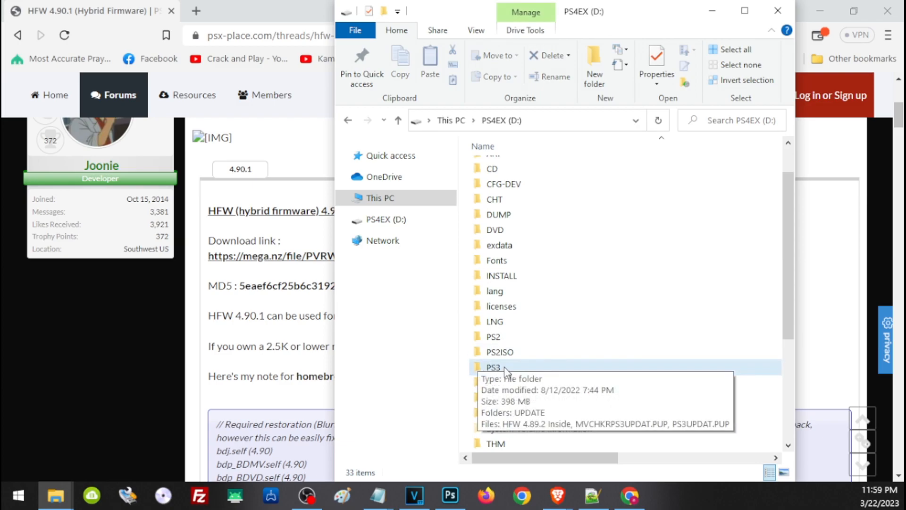
Open PS3 > UPDATE on the USB drive and select PS3UPDAT.PUP.
{"action": "double_click", "coordinate": [493, 368]}
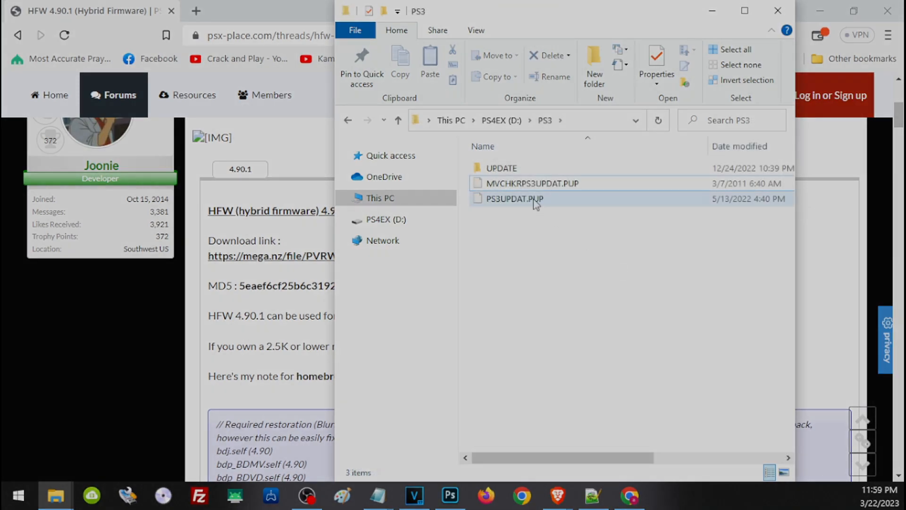
{"action": "mouse_move", "coordinate": [502, 168]}
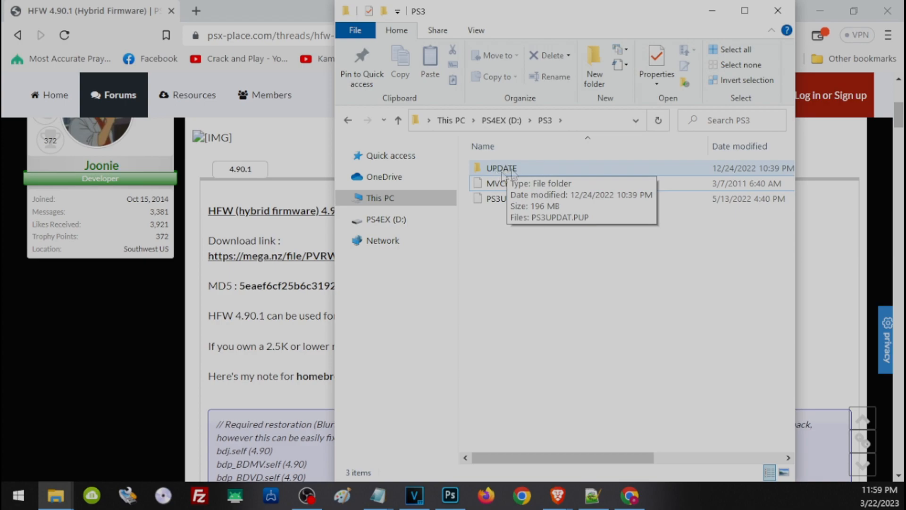
{"action": "double_click", "coordinate": [499, 168]}
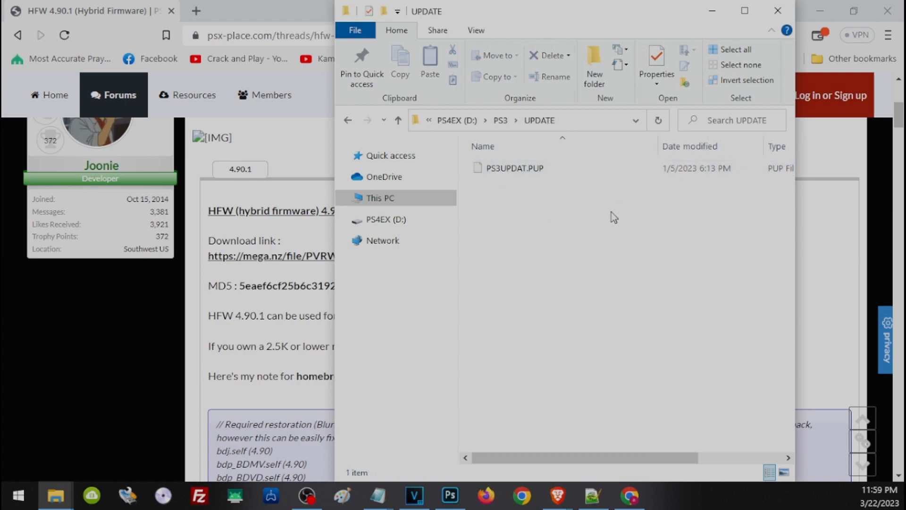
{"action": "mouse_move", "coordinate": [554, 218]}
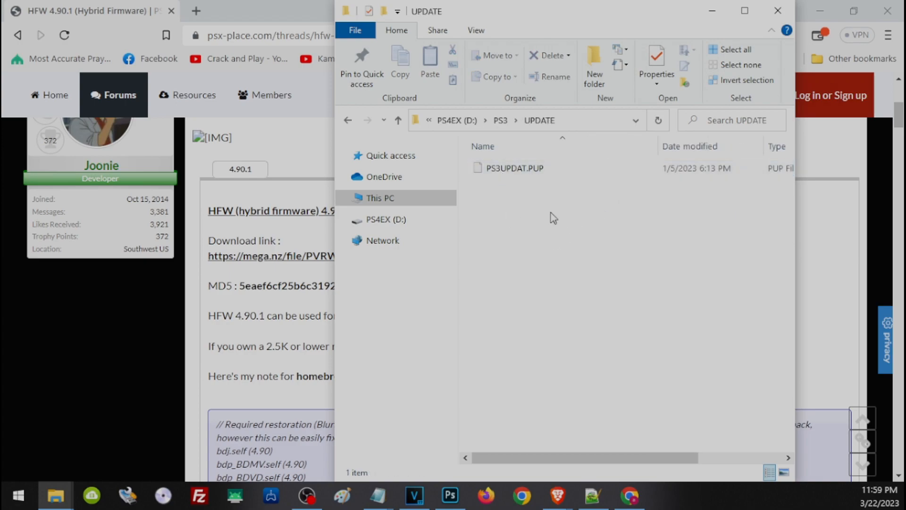
{"action": "mouse_move", "coordinate": [528, 211]}
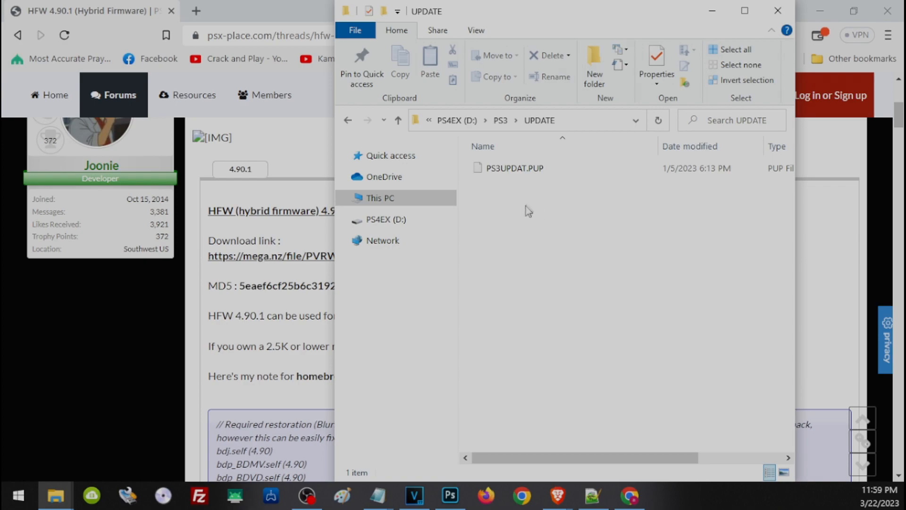
{"action": "left_click", "coordinate": [514, 169]}
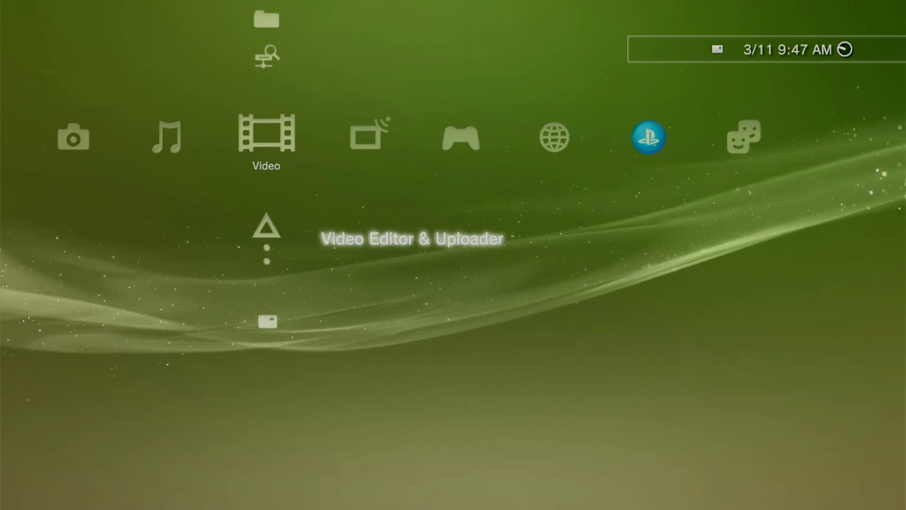
{"action": "key", "text": "Down"}
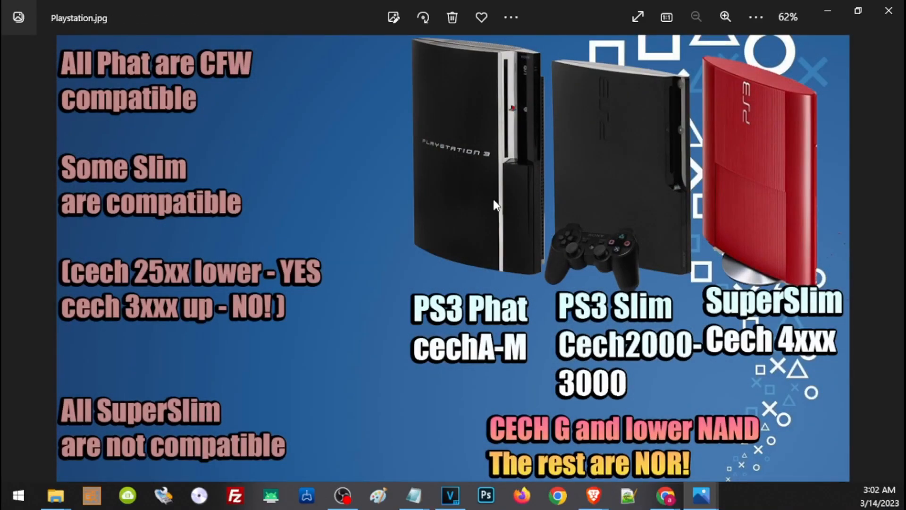
{"action": "mouse_move", "coordinate": [579, 333]}
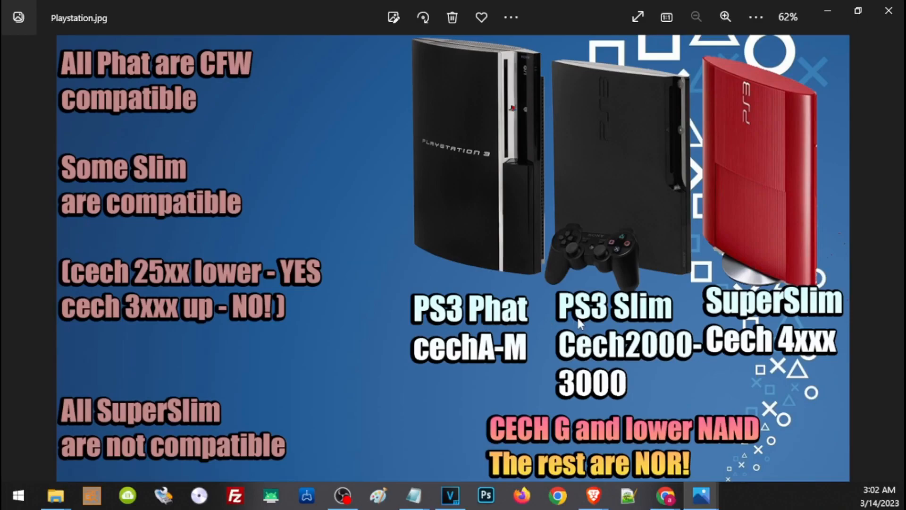
{"action": "mouse_move", "coordinate": [433, 368]}
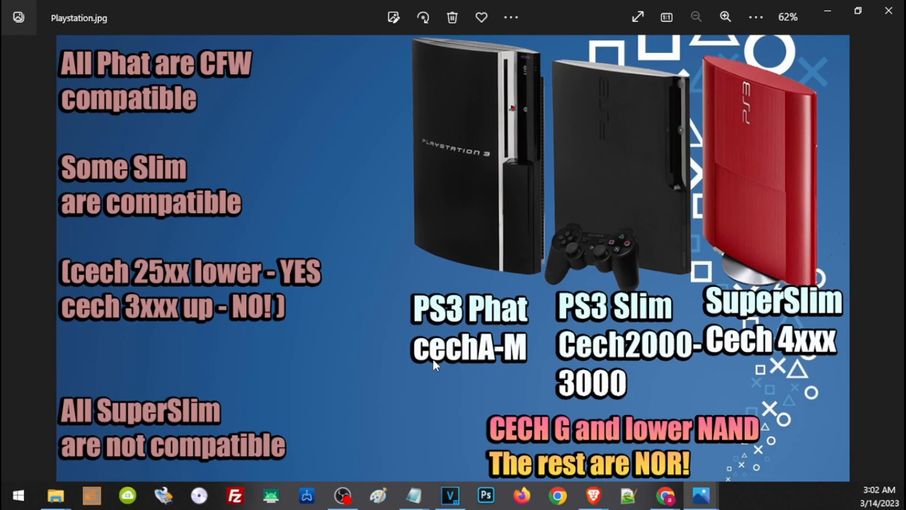
{"action": "mouse_move", "coordinate": [530, 371]}
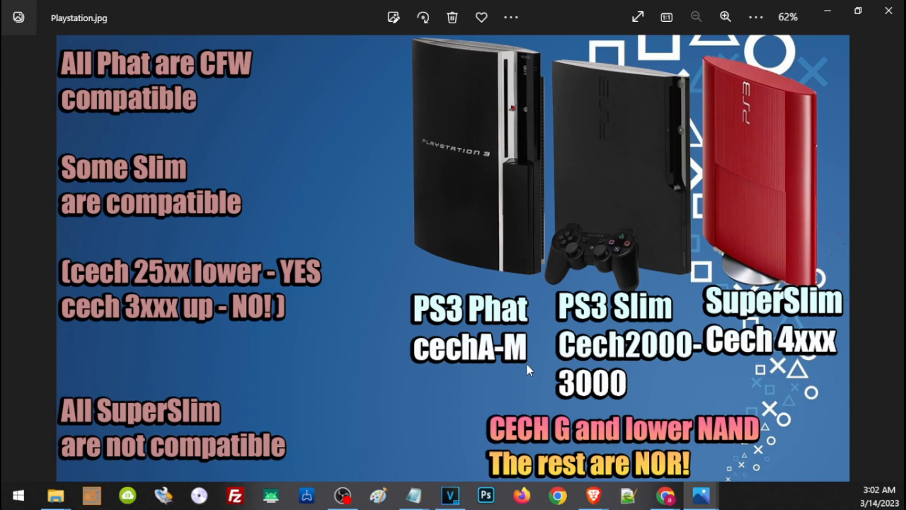
{"action": "mouse_move", "coordinate": [701, 369]}
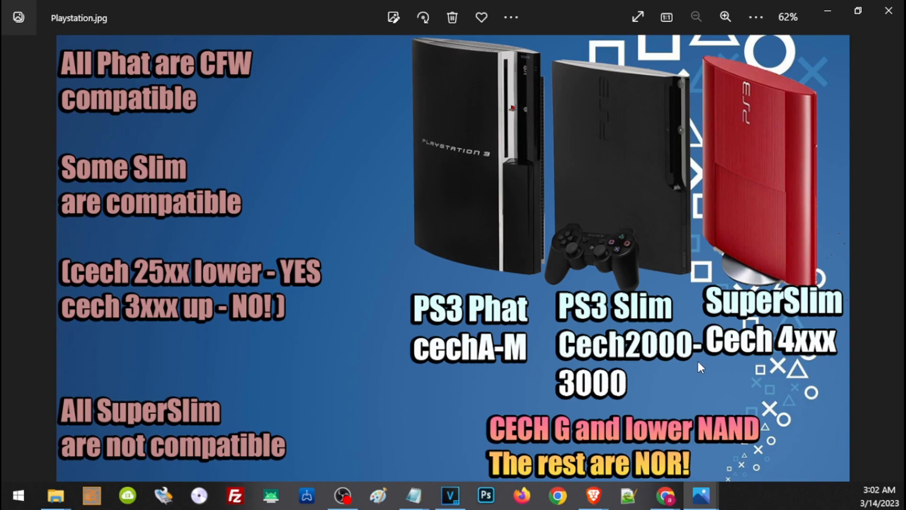
{"action": "mouse_move", "coordinate": [733, 363]}
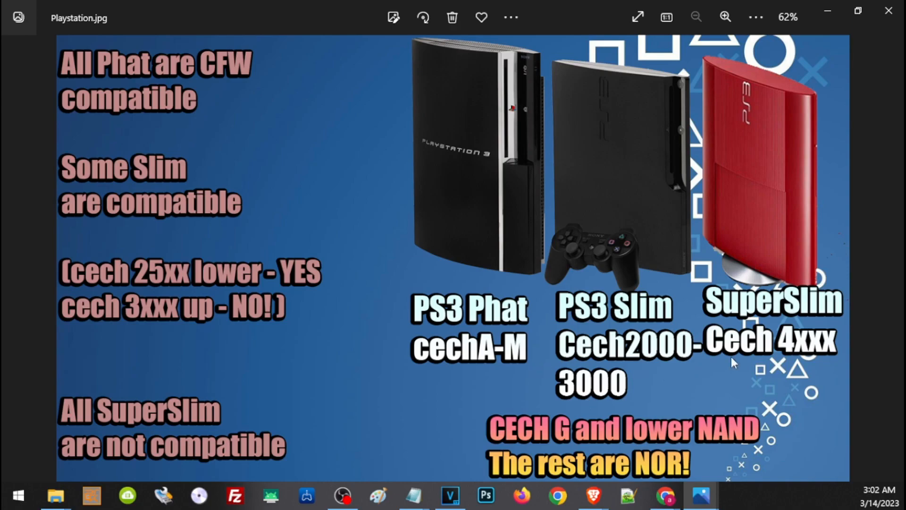
{"action": "mouse_move", "coordinate": [201, 106]}
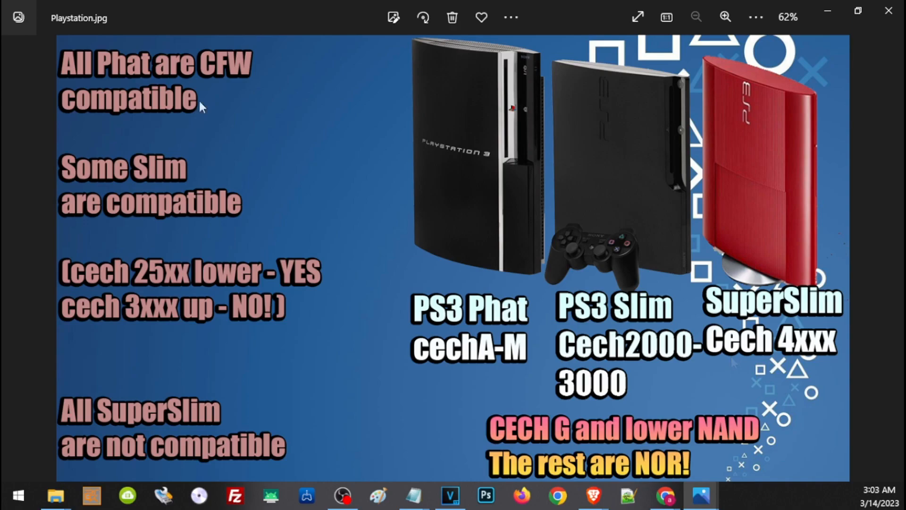
{"action": "mouse_move", "coordinate": [213, 99]}
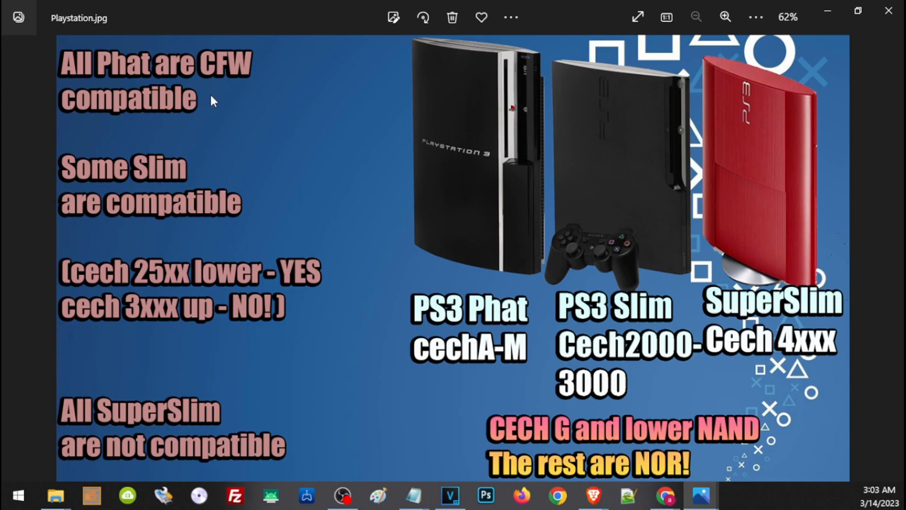
{"action": "mouse_move", "coordinate": [439, 168]}
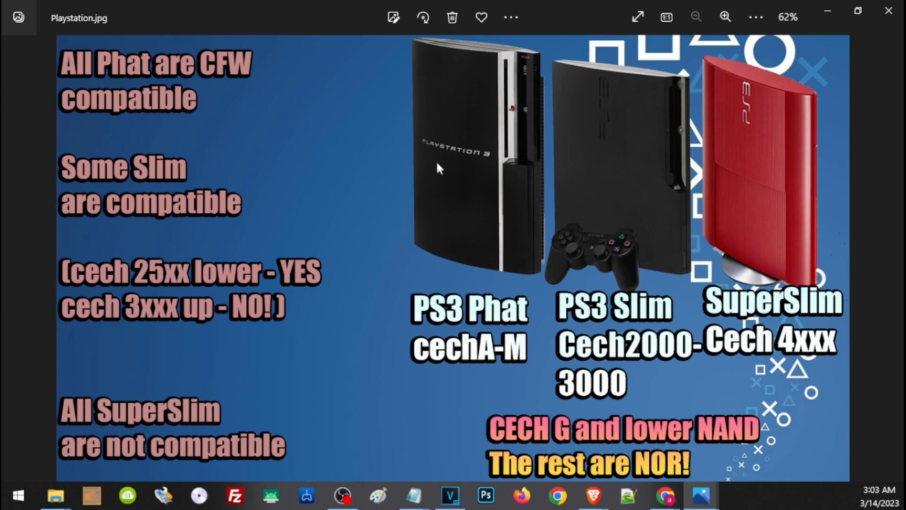
{"action": "mouse_move", "coordinate": [476, 228]}
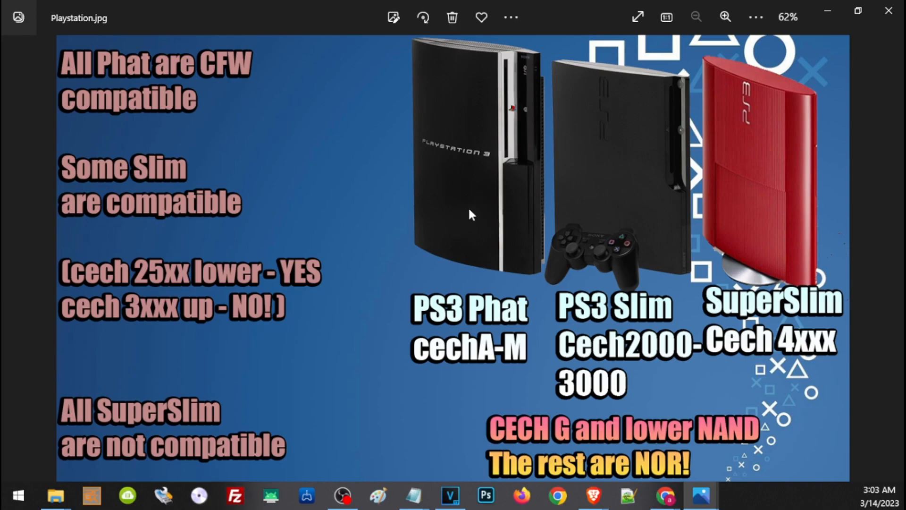
{"action": "mouse_move", "coordinate": [449, 271]}
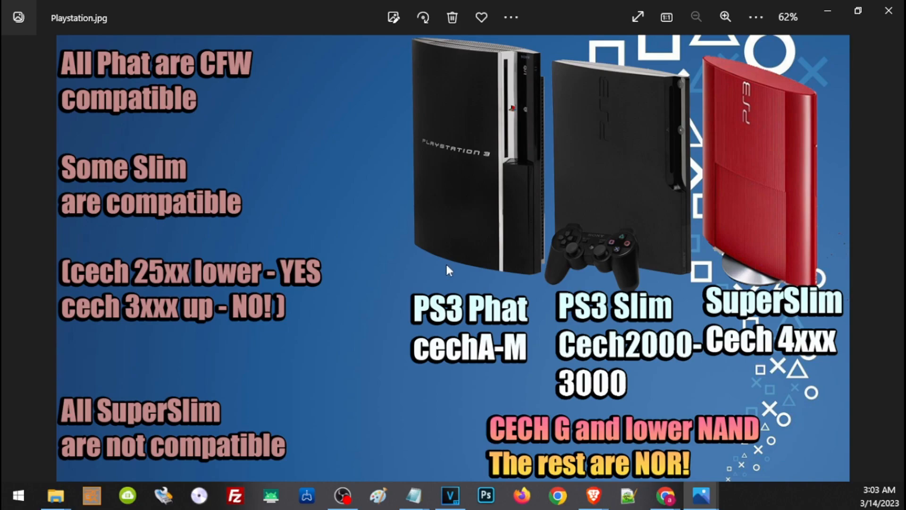
{"action": "mouse_move", "coordinate": [130, 186]}
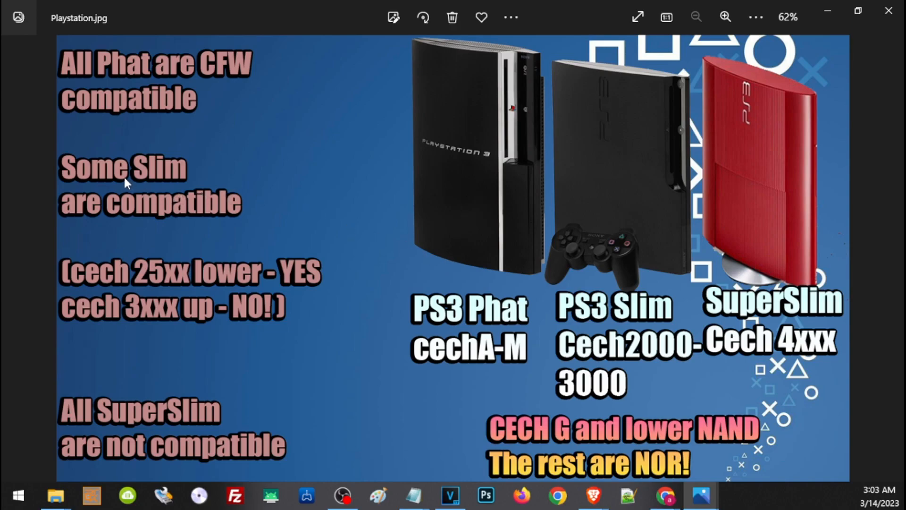
{"action": "mouse_move", "coordinate": [182, 214]}
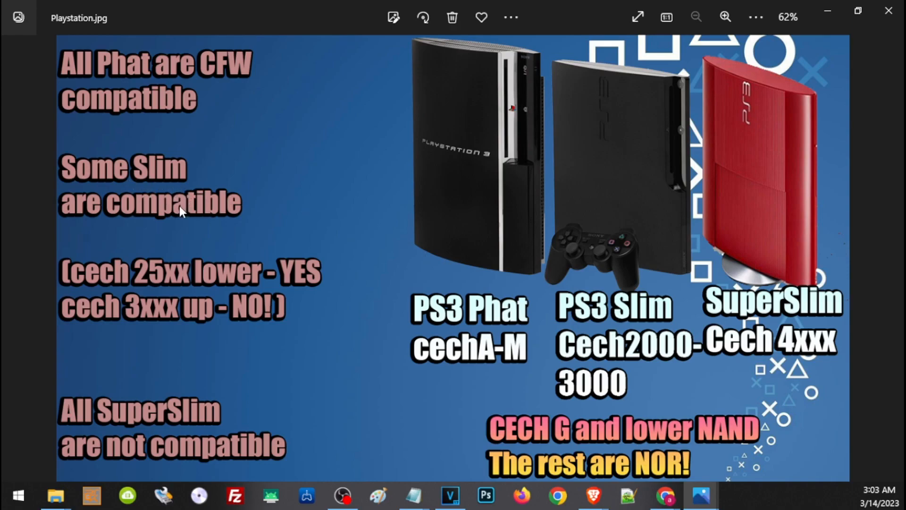
{"action": "mouse_move", "coordinate": [120, 283]}
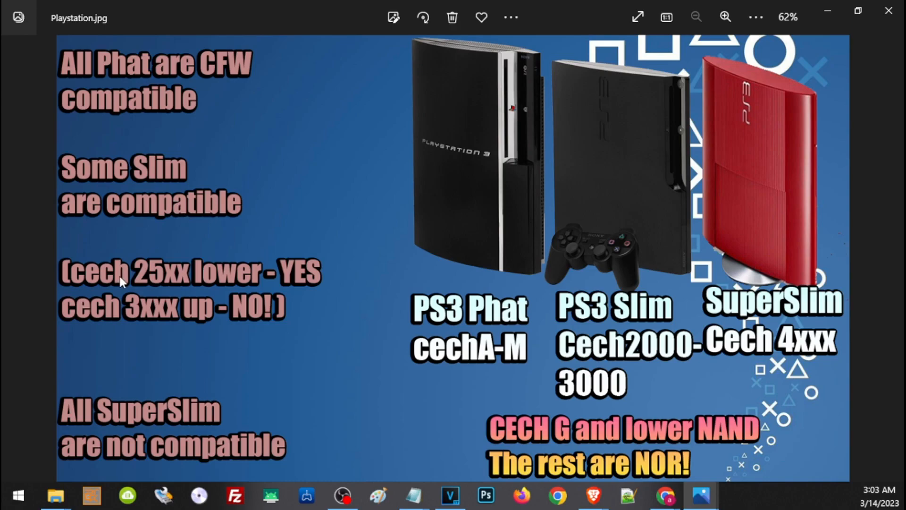
{"action": "mouse_move", "coordinate": [151, 294]}
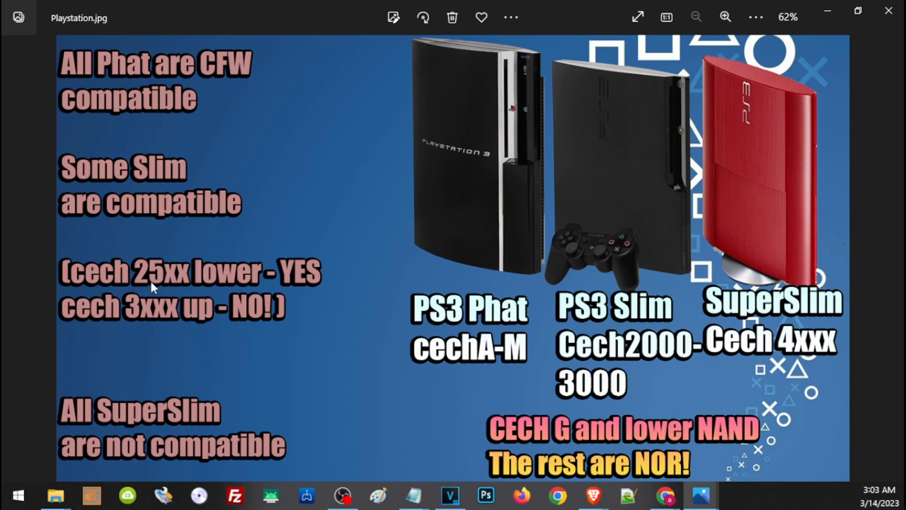
{"action": "mouse_move", "coordinate": [207, 286]}
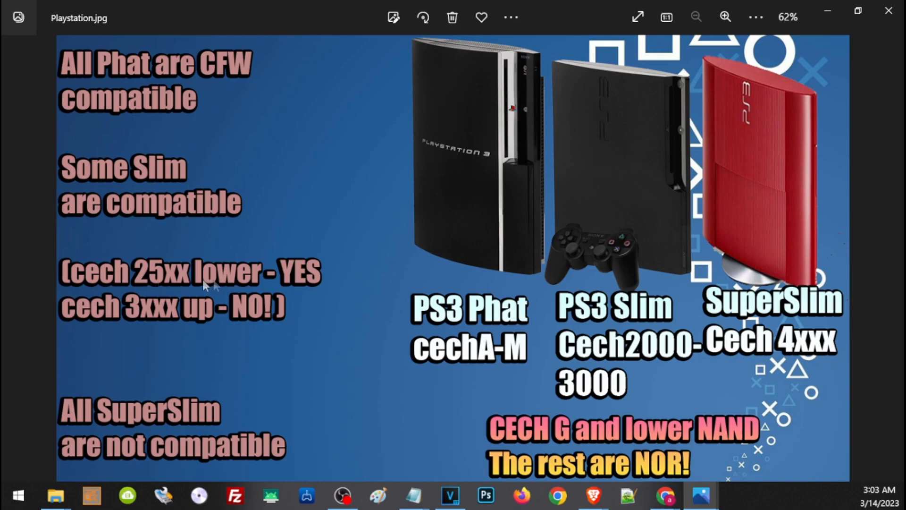
{"action": "mouse_move", "coordinate": [148, 285]}
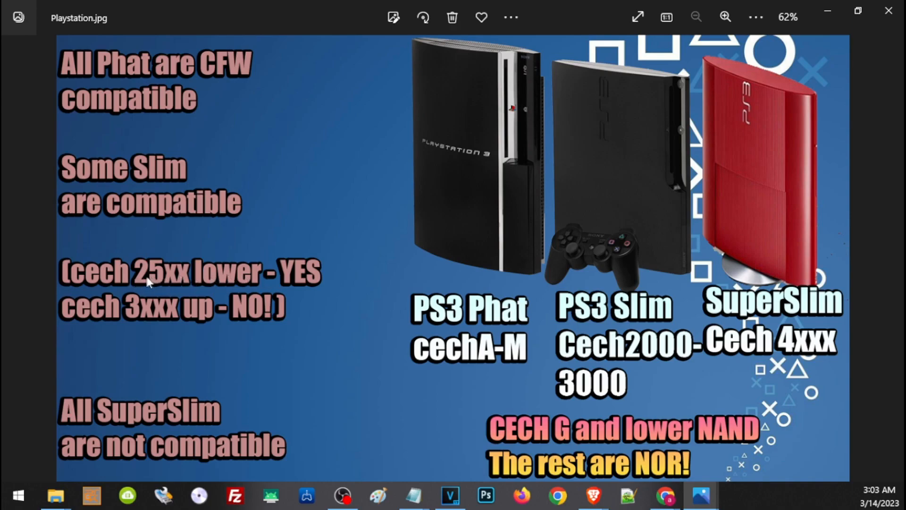
{"action": "mouse_move", "coordinate": [186, 340]}
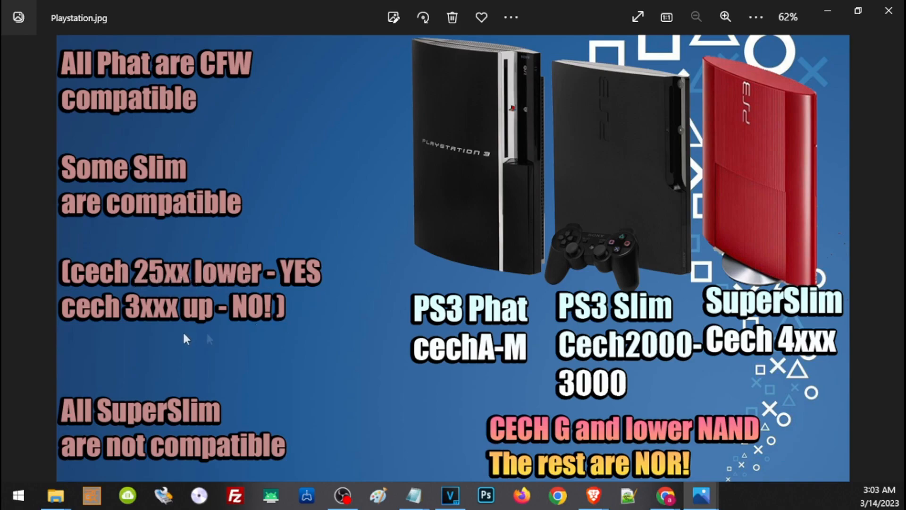
{"action": "mouse_move", "coordinate": [131, 337]}
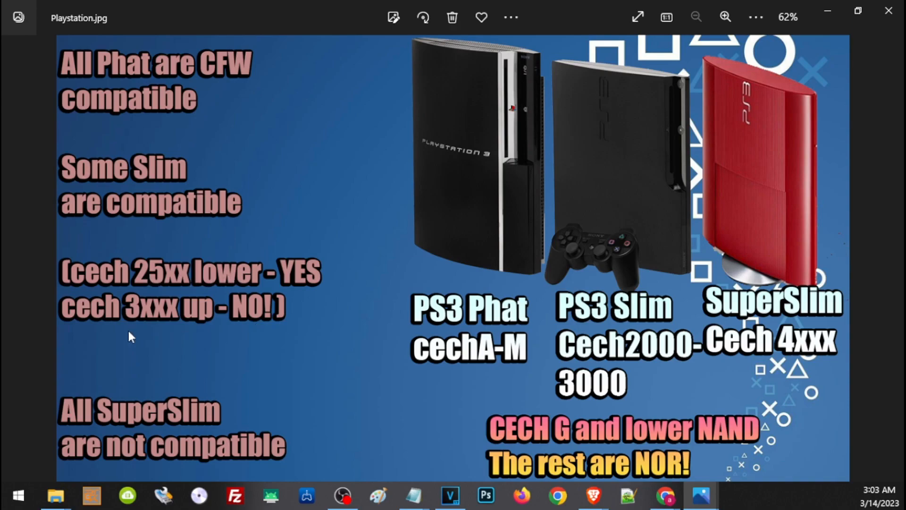
{"action": "mouse_move", "coordinate": [273, 336]}
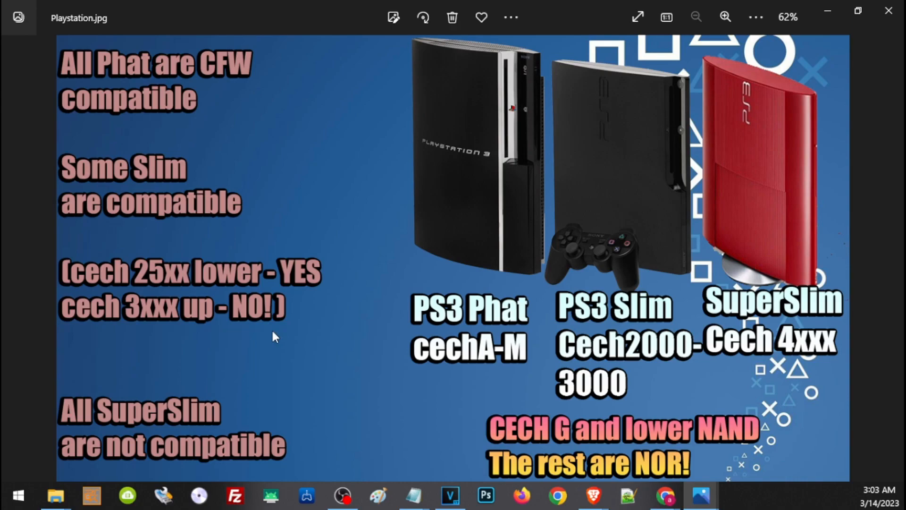
{"action": "mouse_move", "coordinate": [188, 448]}
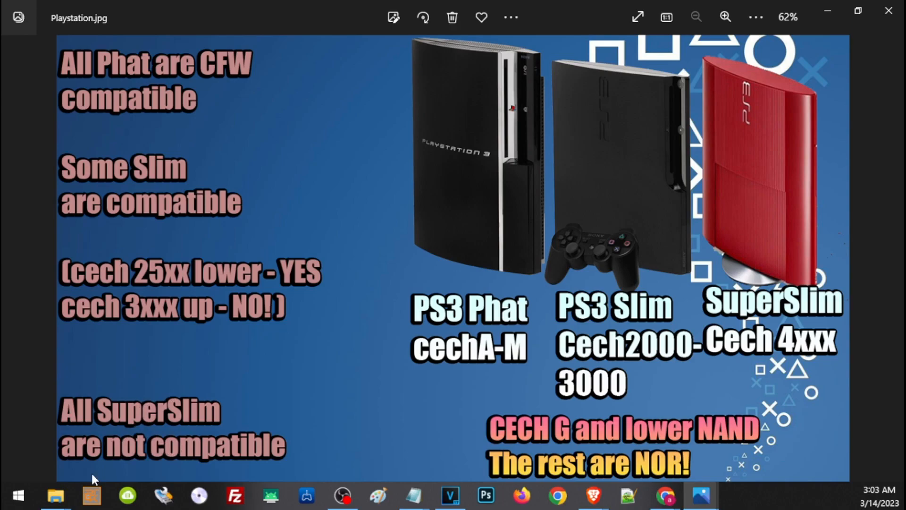
{"action": "mouse_move", "coordinate": [863, 438]}
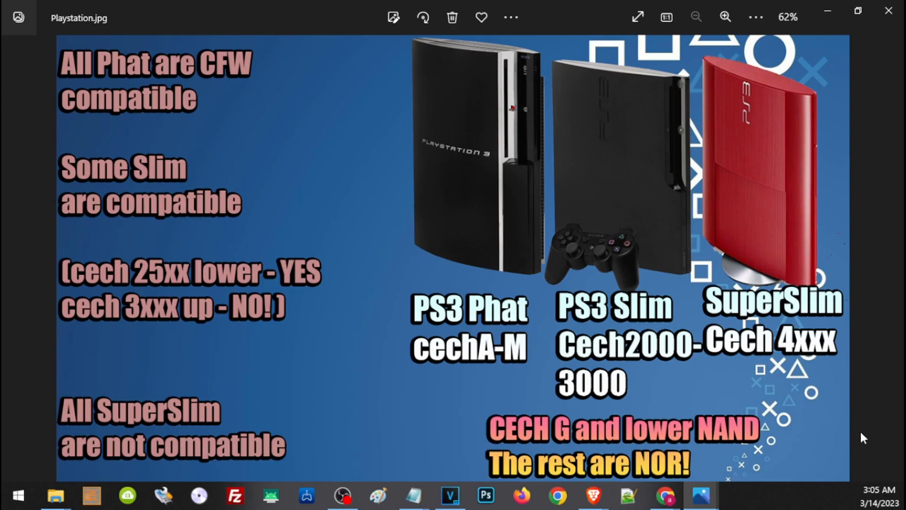
{"action": "mouse_move", "coordinate": [866, 478]}
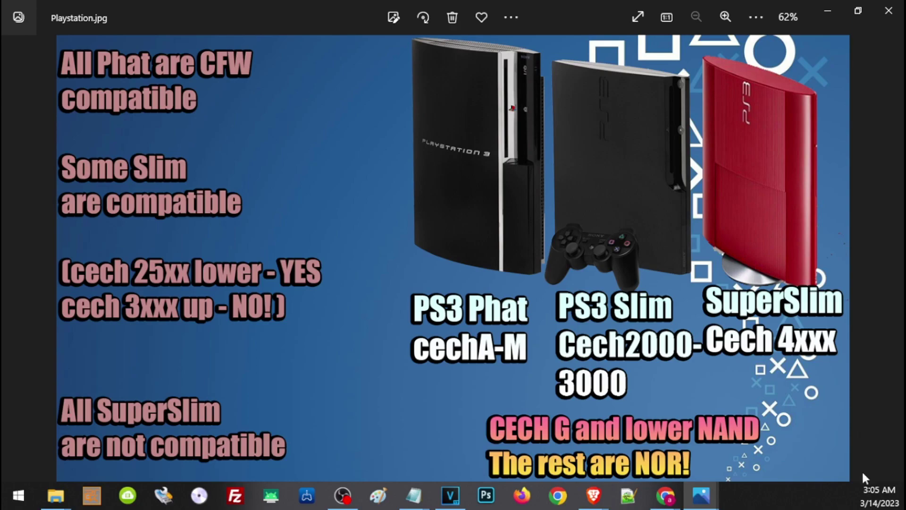
{"action": "mouse_move", "coordinate": [501, 192]}
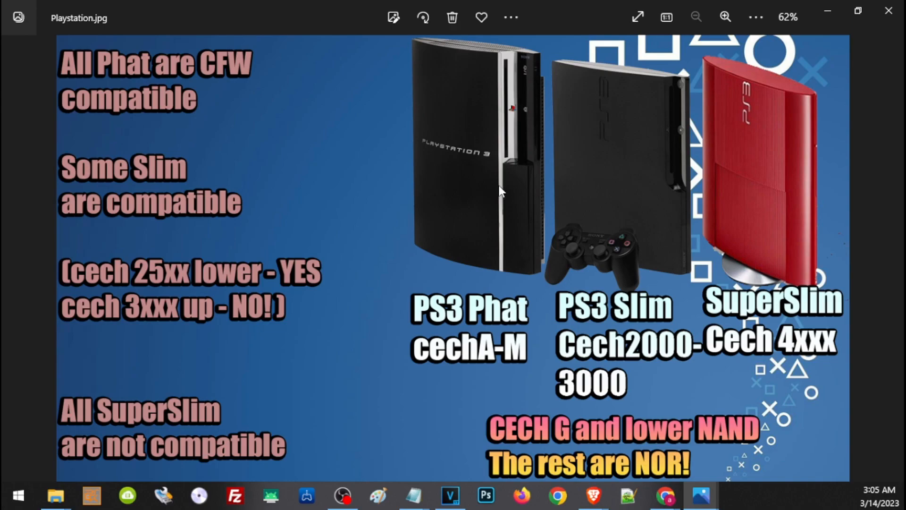
{"action": "mouse_move", "coordinate": [561, 457]}
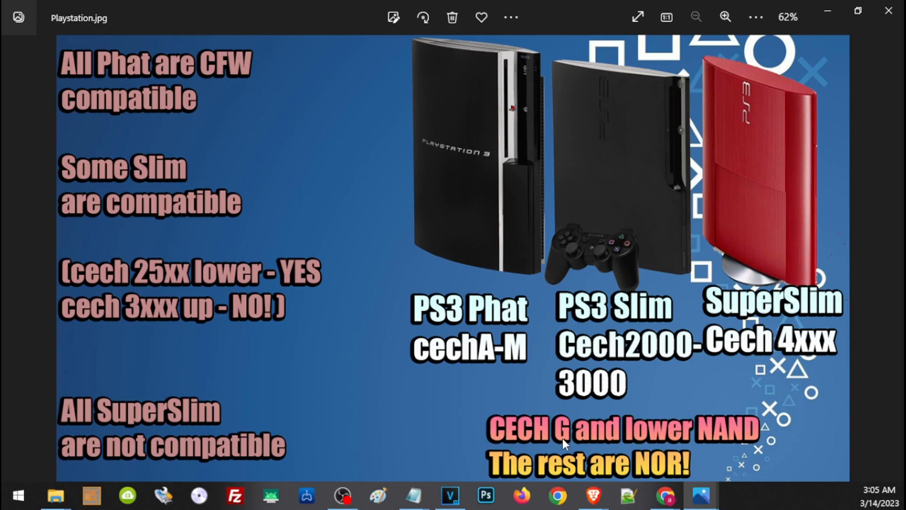
{"action": "mouse_move", "coordinate": [564, 444]}
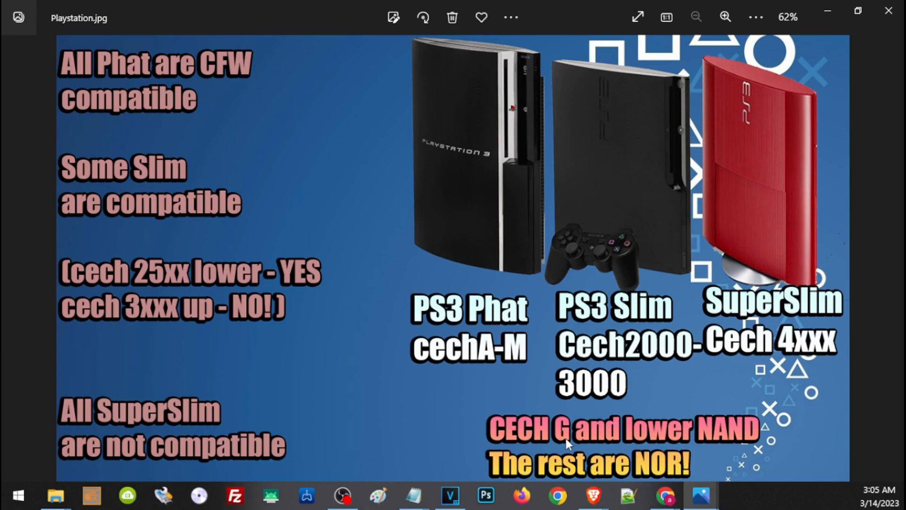
{"action": "mouse_move", "coordinate": [595, 485]}
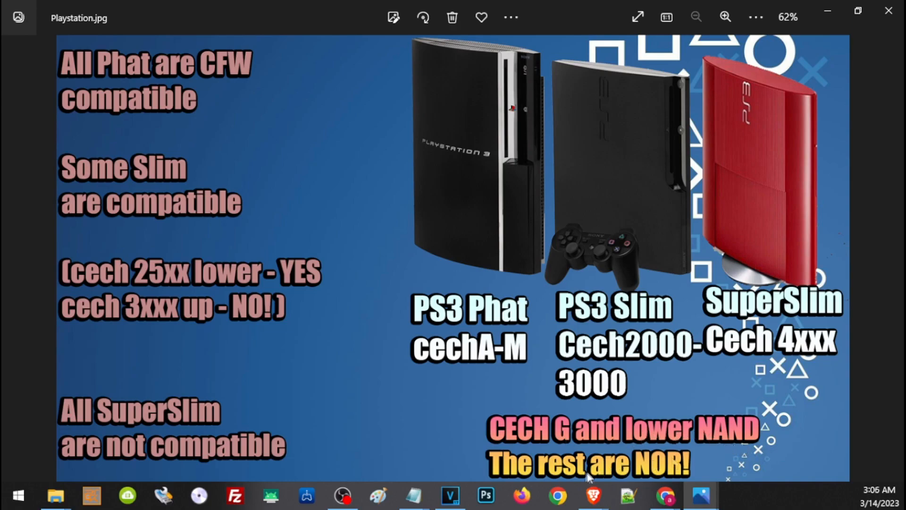
{"action": "mouse_move", "coordinate": [585, 475]}
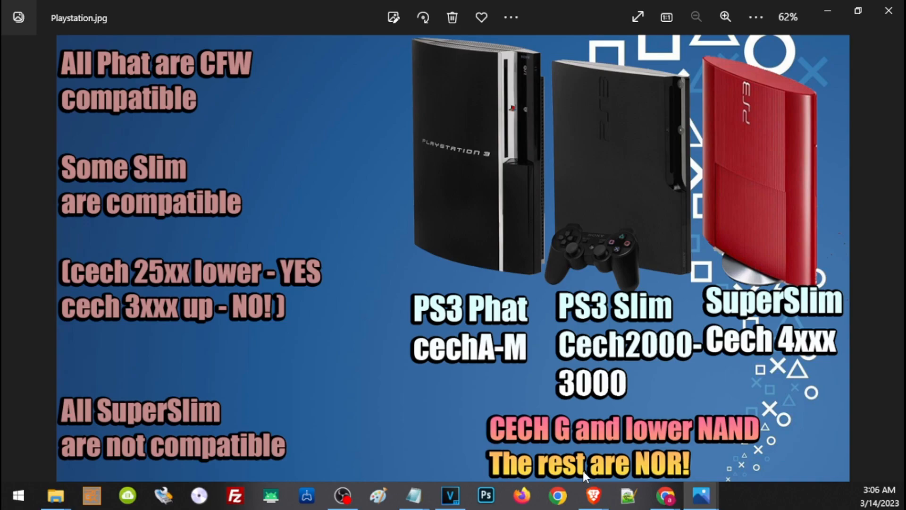
{"action": "mouse_move", "coordinate": [636, 475]}
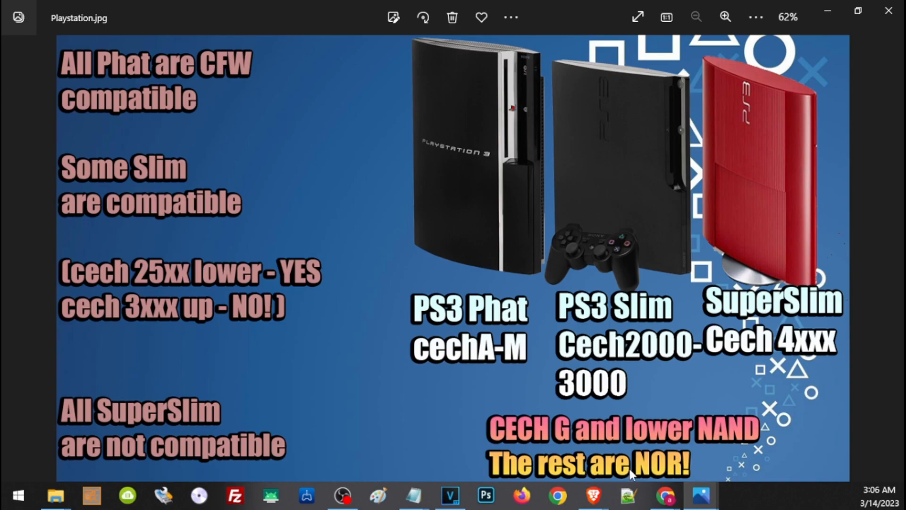
{"action": "mouse_move", "coordinate": [662, 484]}
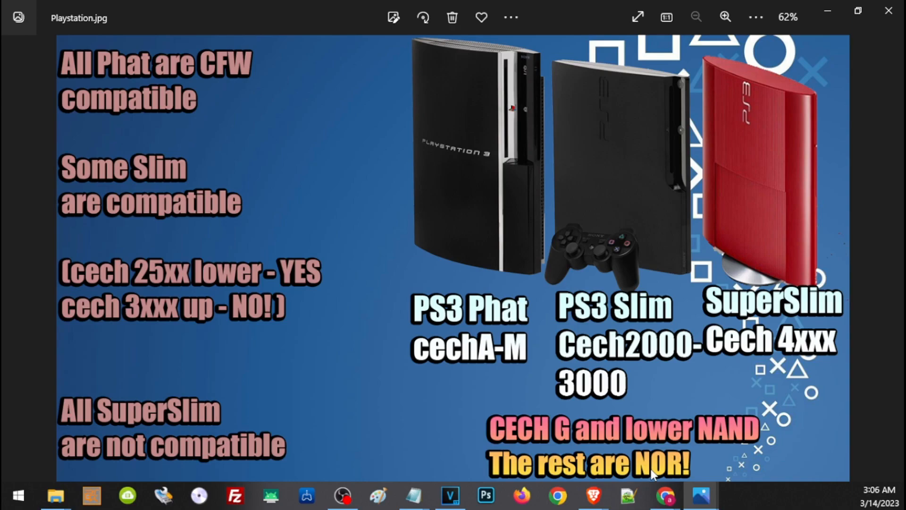
{"action": "mouse_move", "coordinate": [539, 475]}
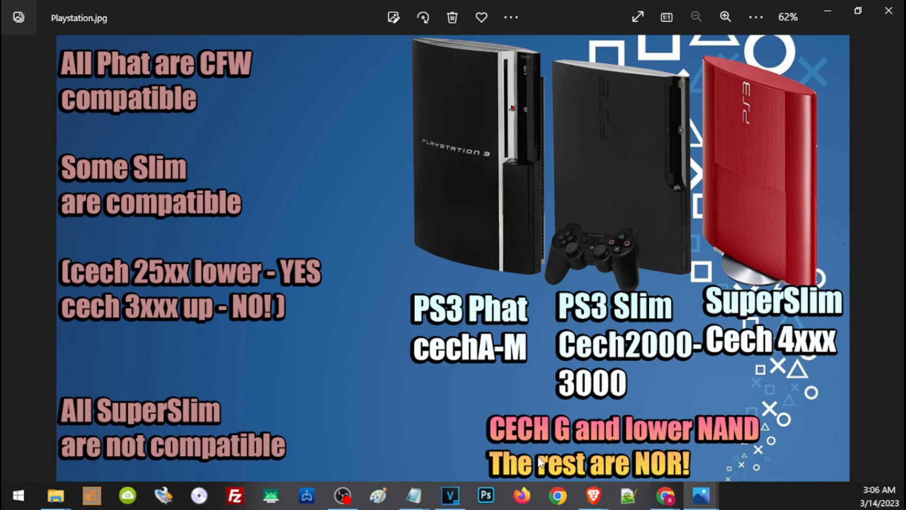
{"action": "mouse_move", "coordinate": [685, 446]}
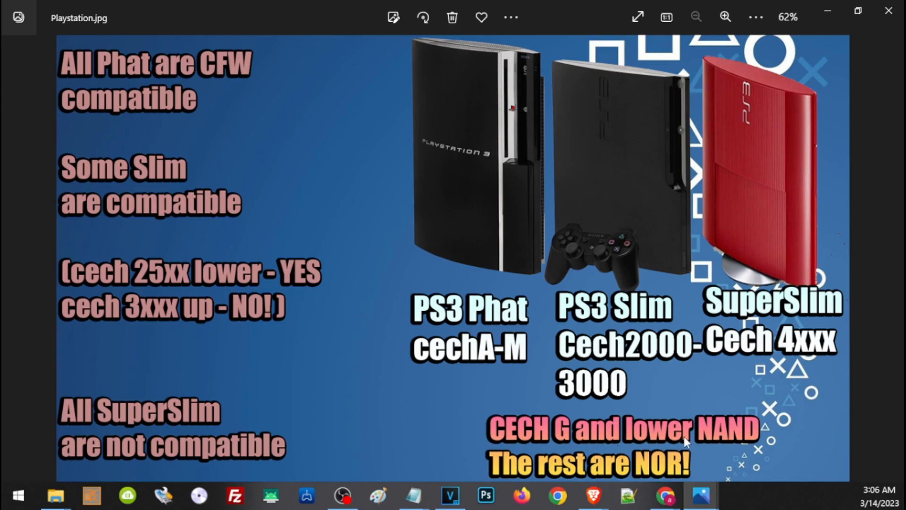
{"action": "mouse_move", "coordinate": [741, 450]}
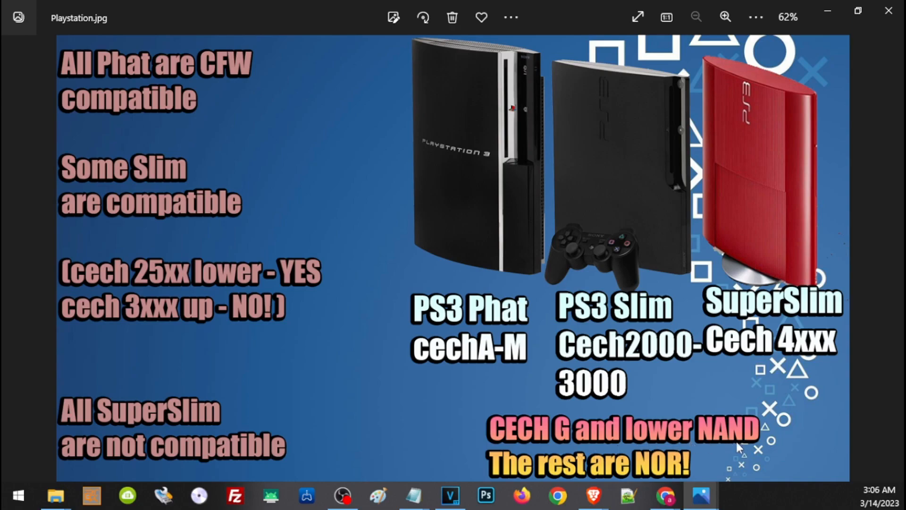